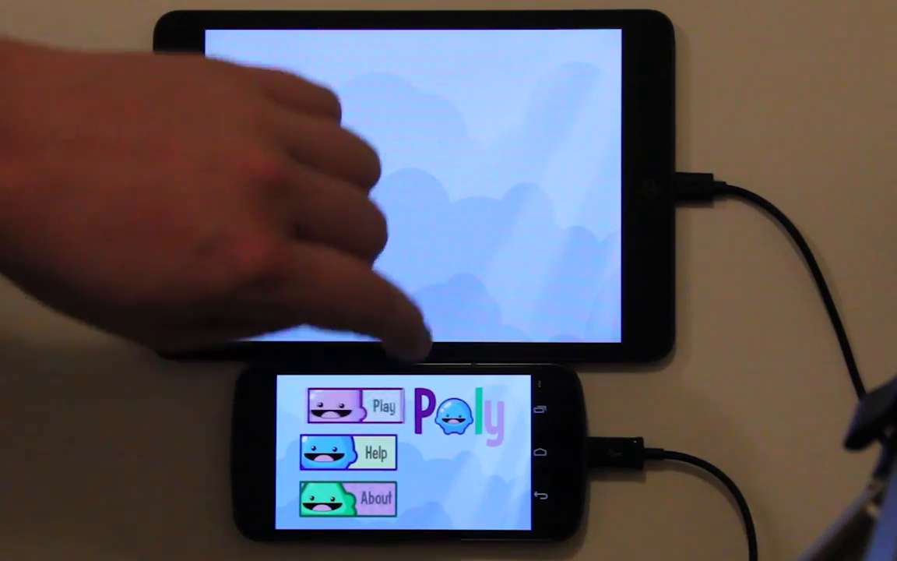
# Step: Start a Poly round from the main menu Play button on the iPad
pyautogui.click(385, 406)
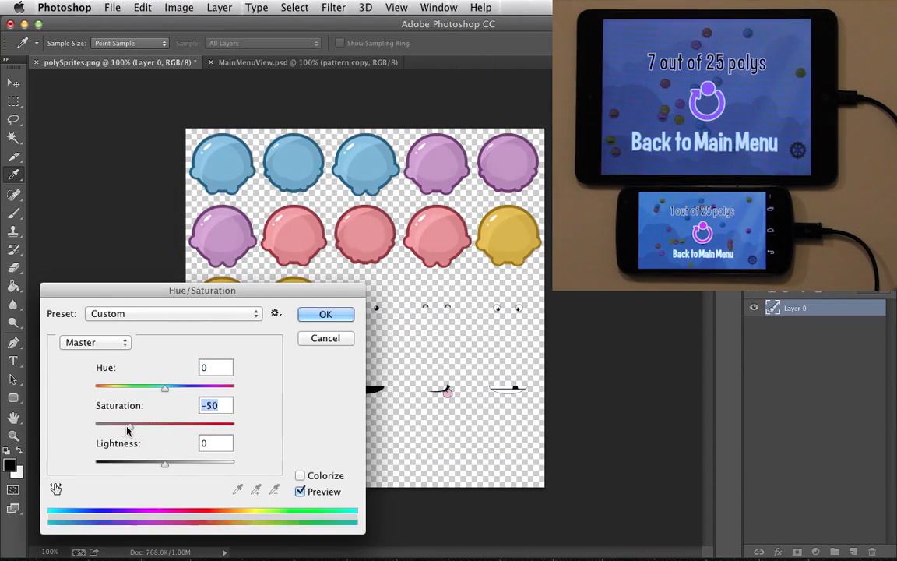
# Step: Apply Hue/Saturation with Saturation -50 to polySprites.png
pyautogui.click(325, 313)
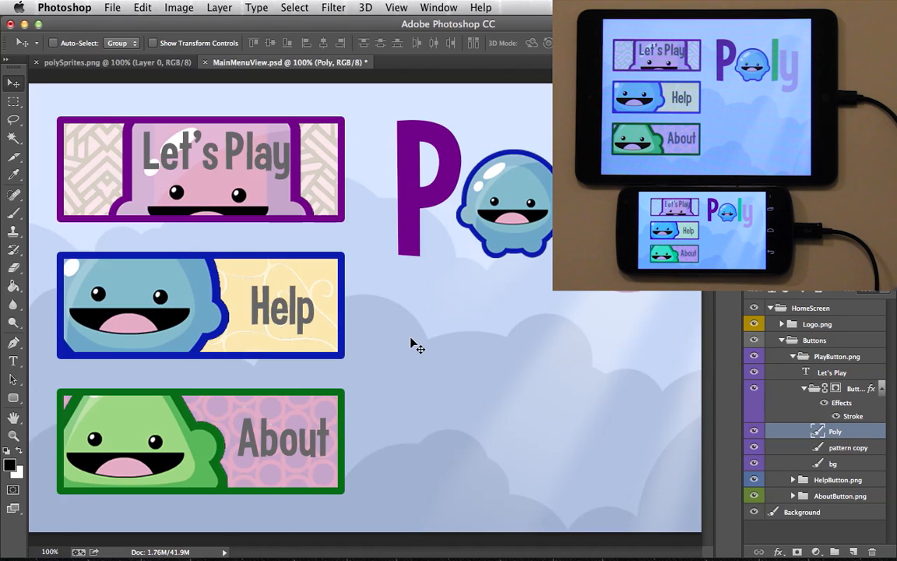
# Step: Move the PlayButton.png group below the Poly logo, right of the Help button
pyautogui.click(836, 356)
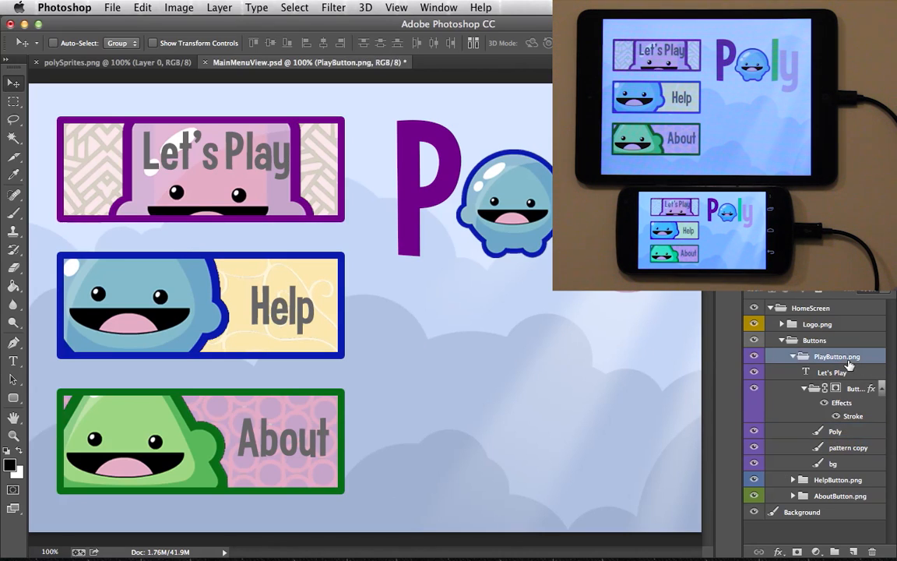
pyautogui.moveTo(200, 170); pyautogui.dragTo(514, 369)
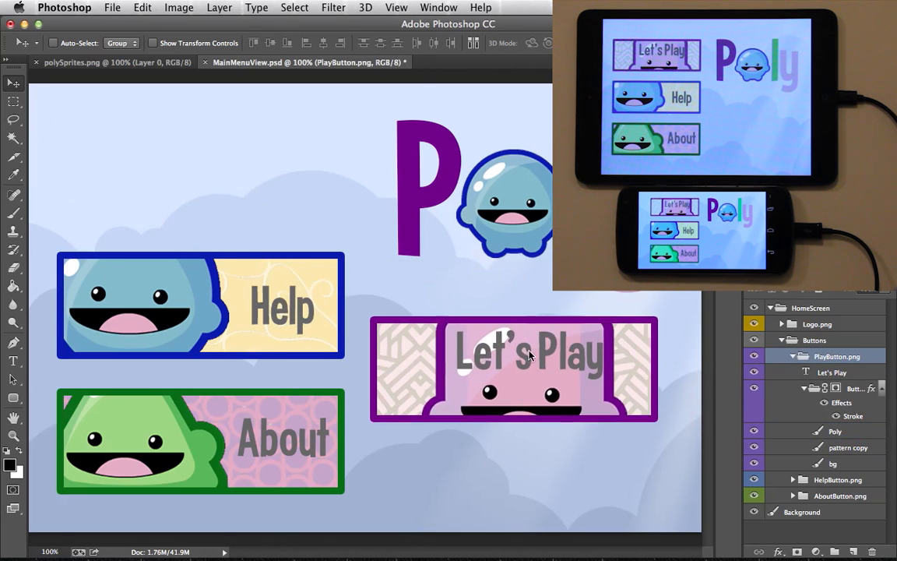